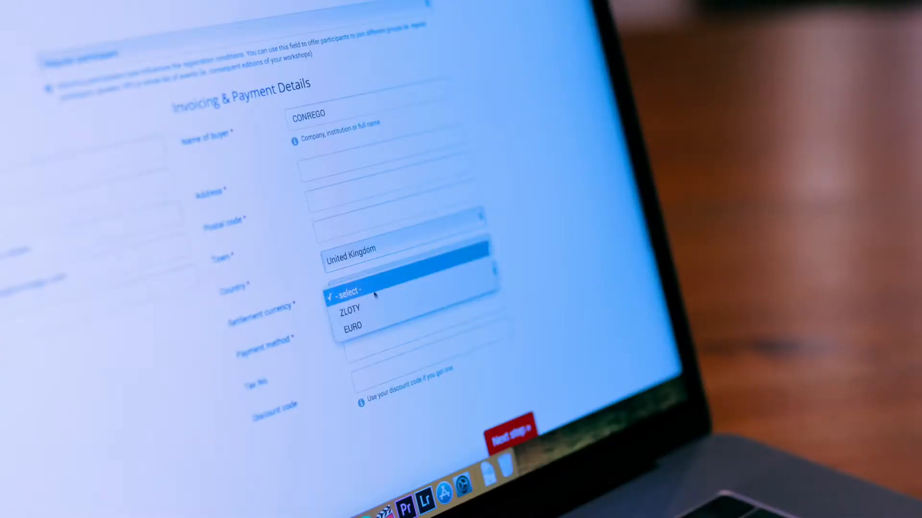
# Choose EURO as the settlement currency in the invoicing details
pyautogui.click(353, 325)
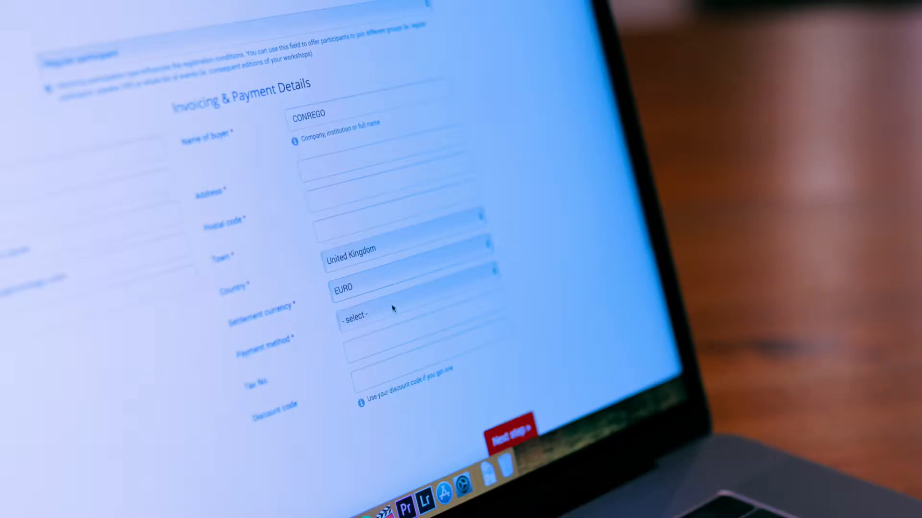